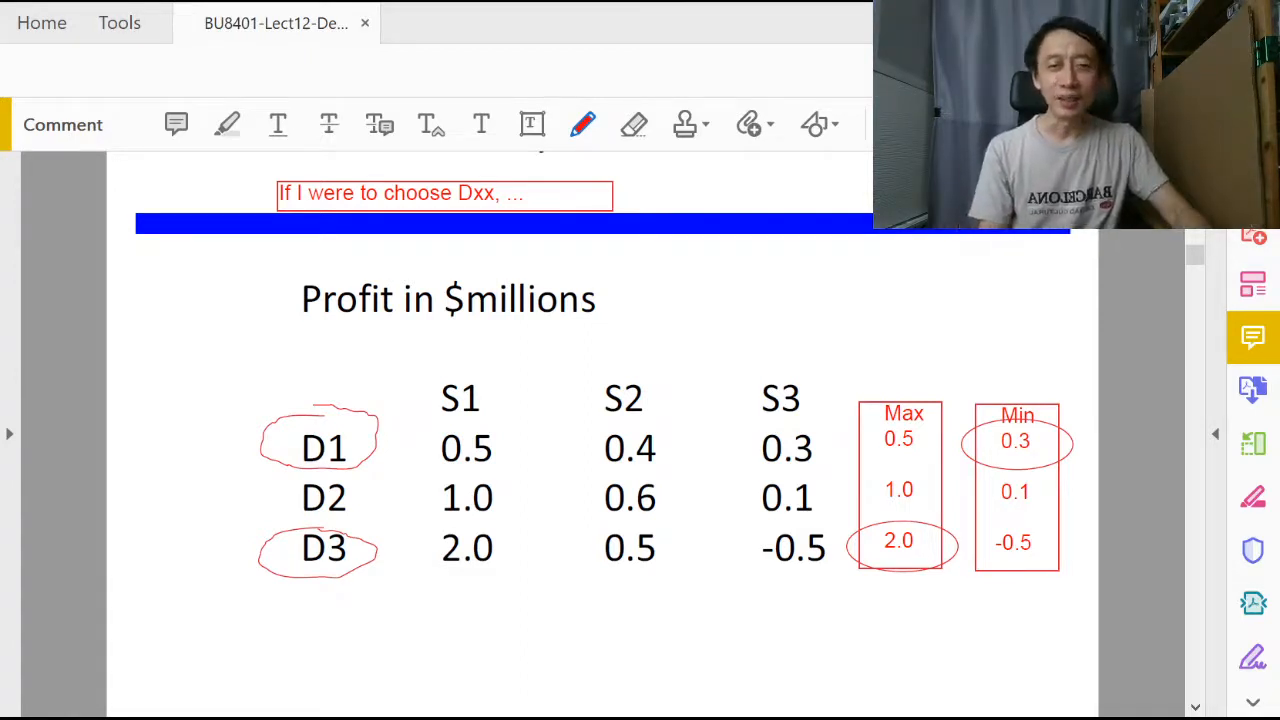
Add a 'Regret Table' text box under the profit table, with an empty box below it.
click(530, 124)
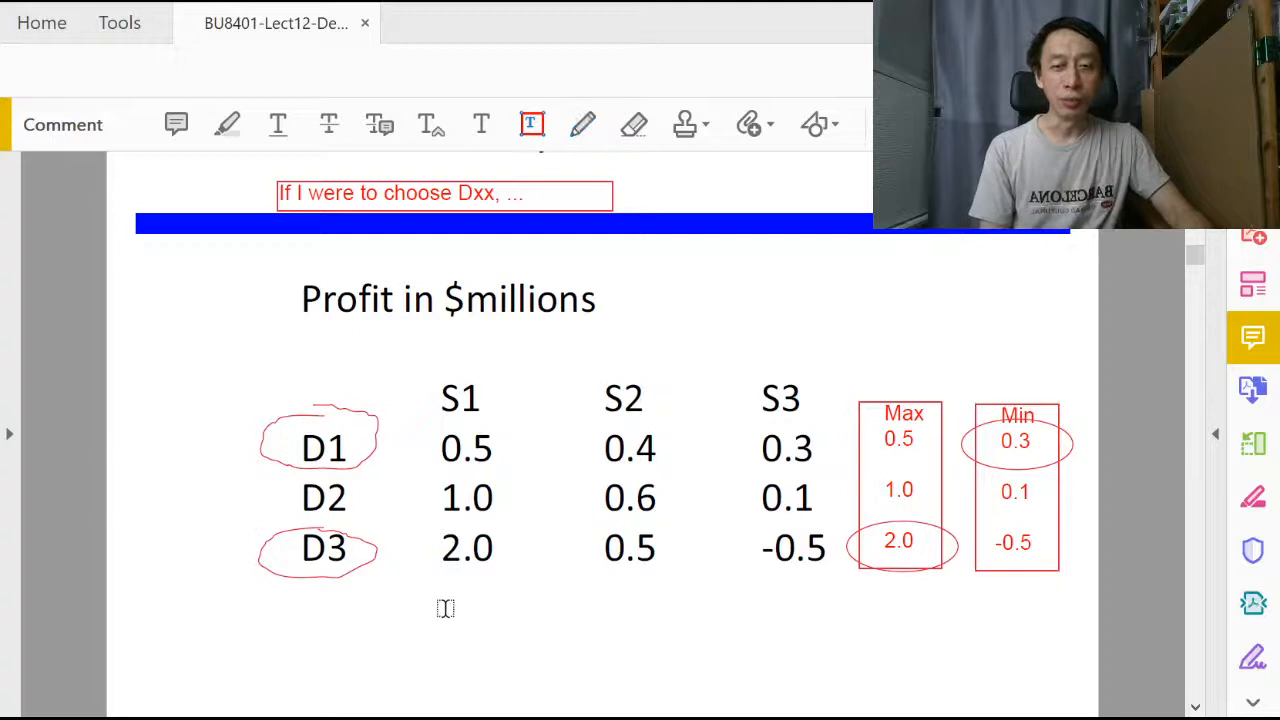
mouse_move(378, 584)
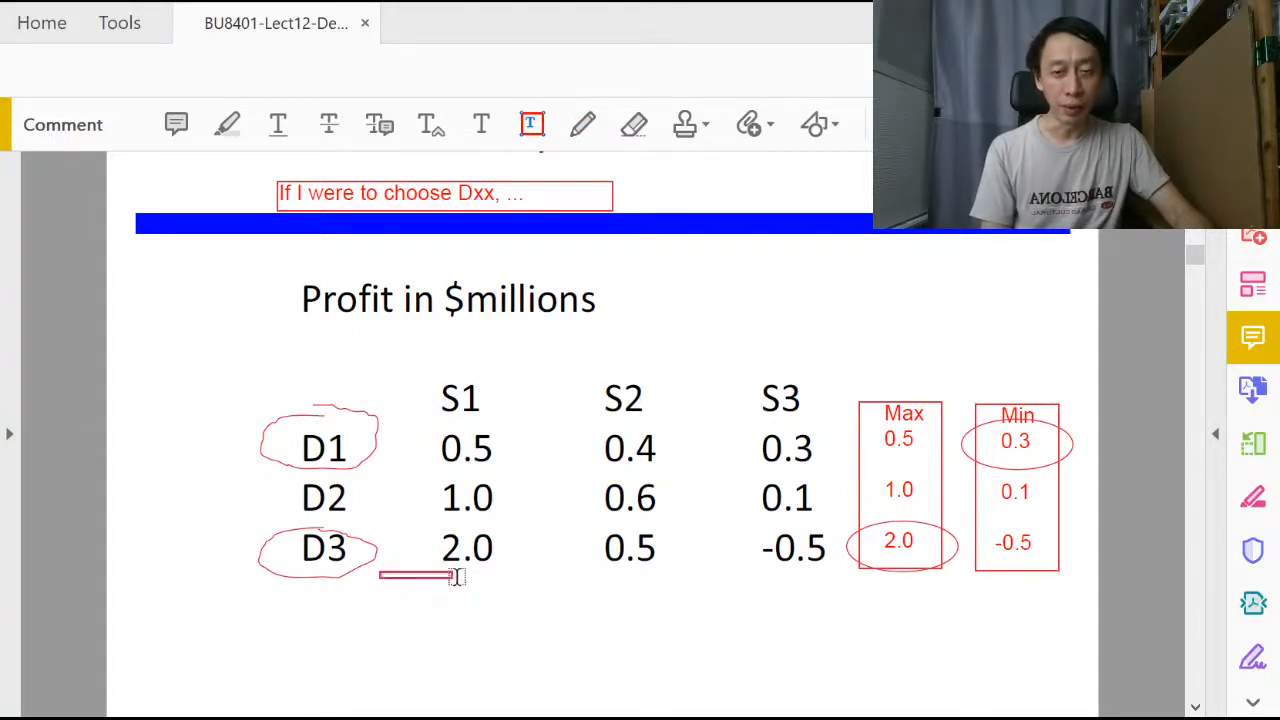
text(Regret Table)
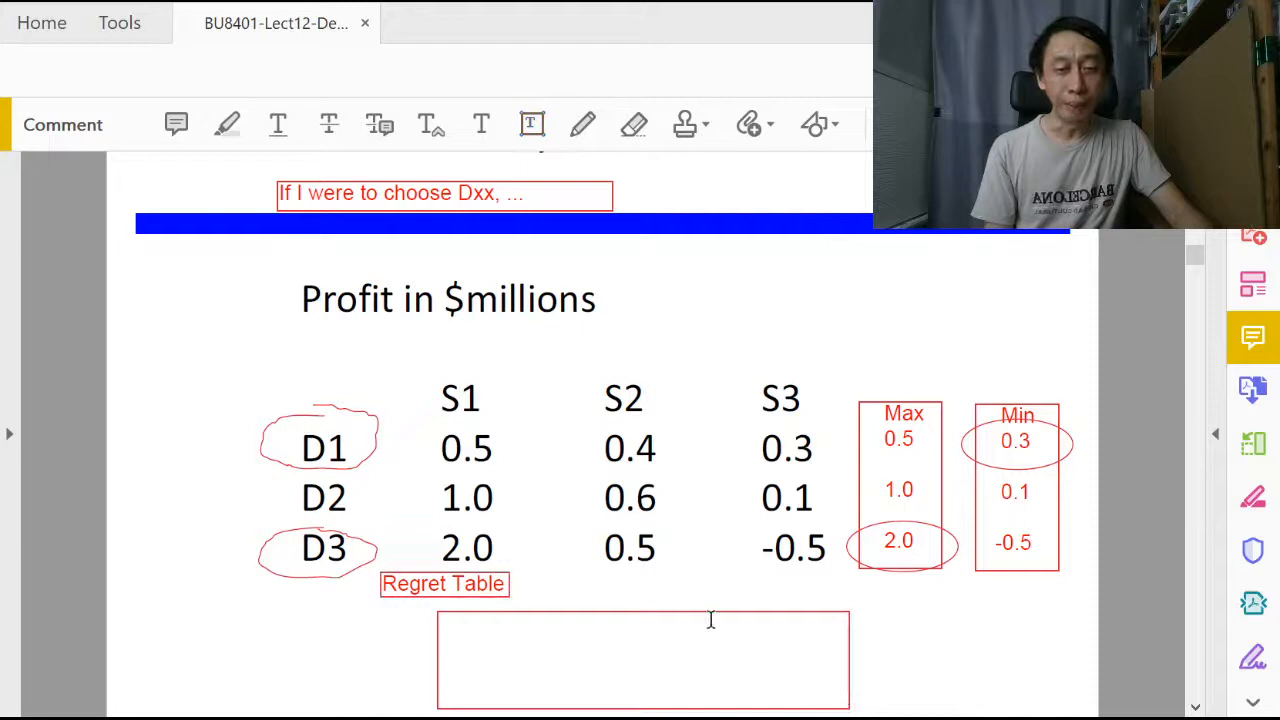
mouse_move(430, 640)
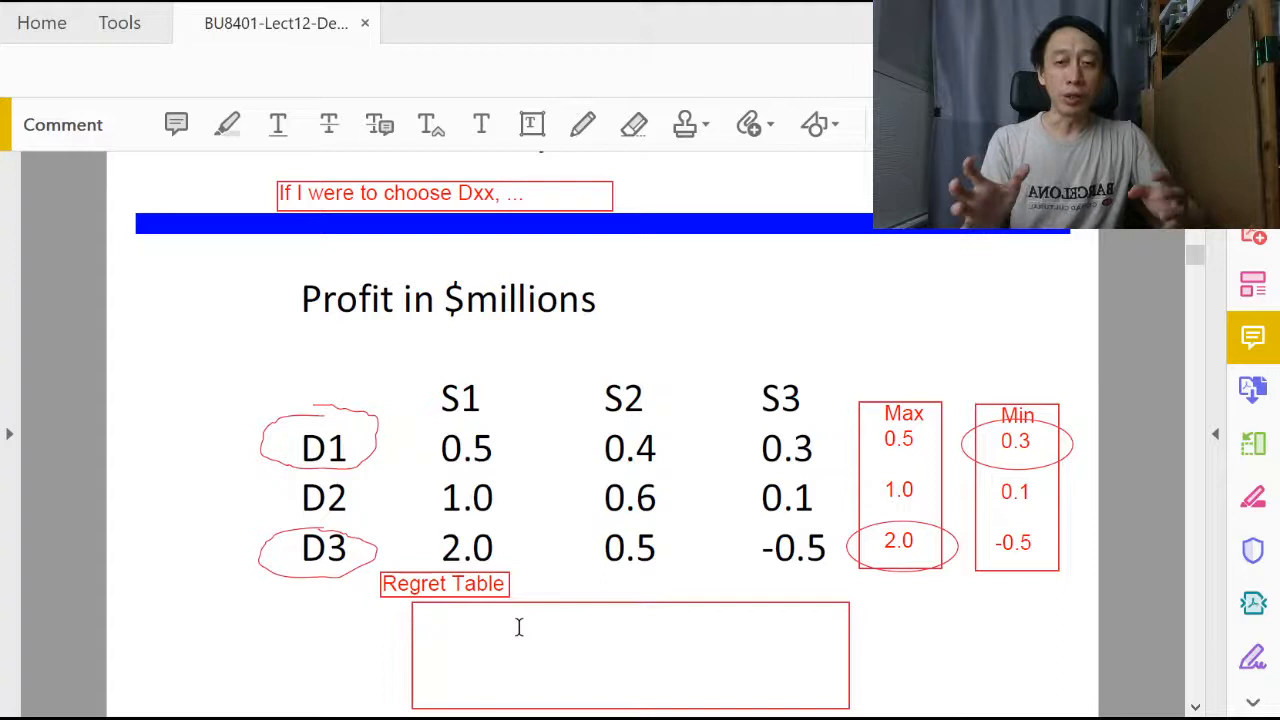
Copy the 'If I were to choose Dxx' note and paste it below the blue bar.
click(444, 193)
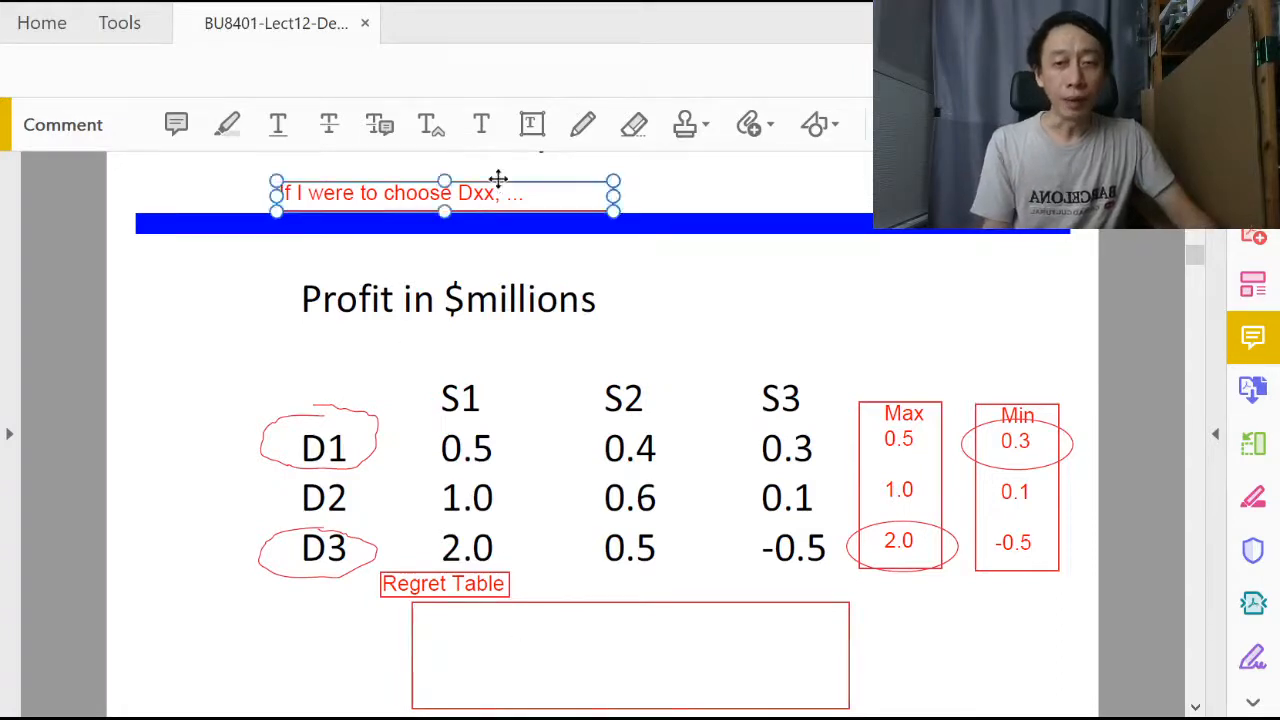
click(634, 323)
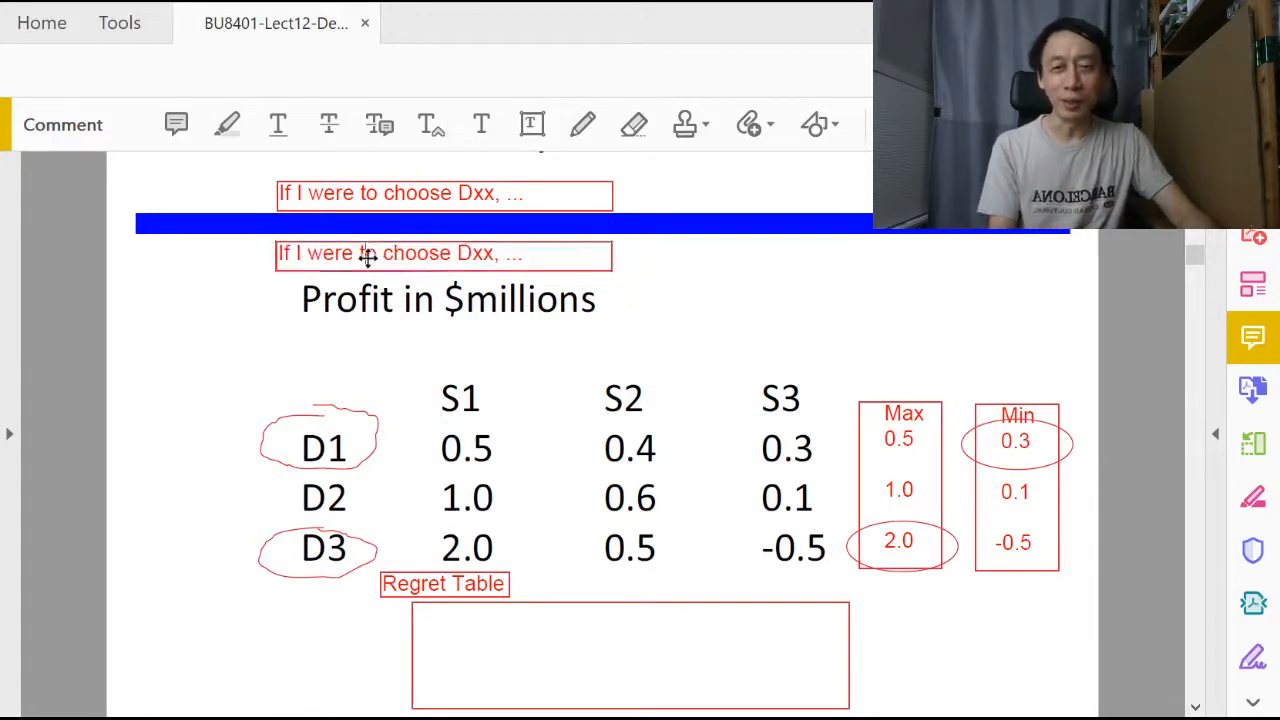
Change the copied note's text to 'If Sxx were to happen, ...'.
double_click(326, 253)
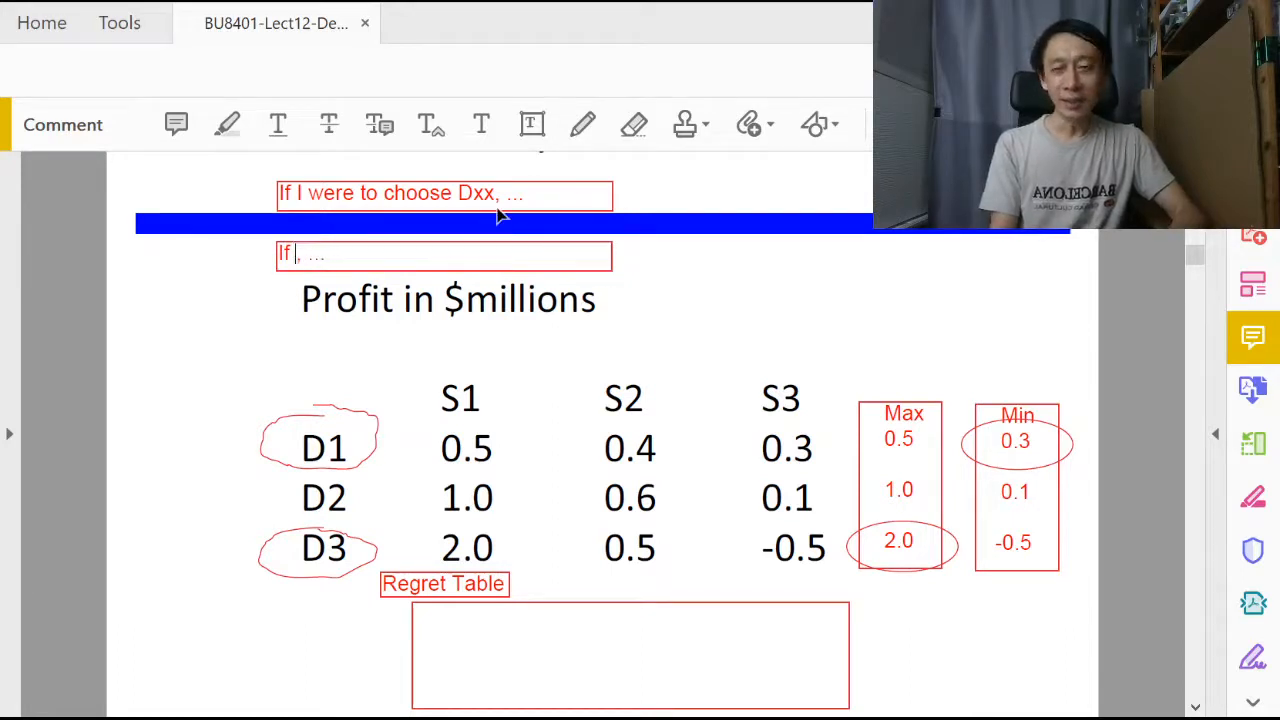
text(S,)
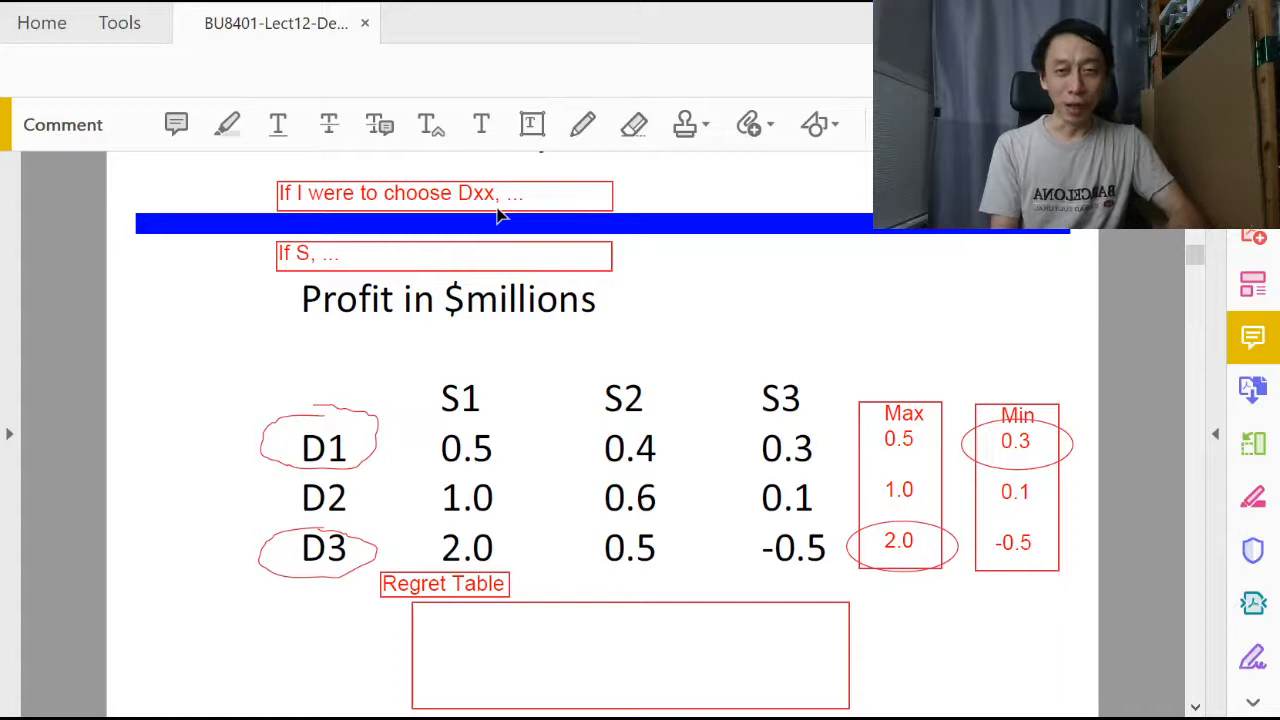
text(xx)
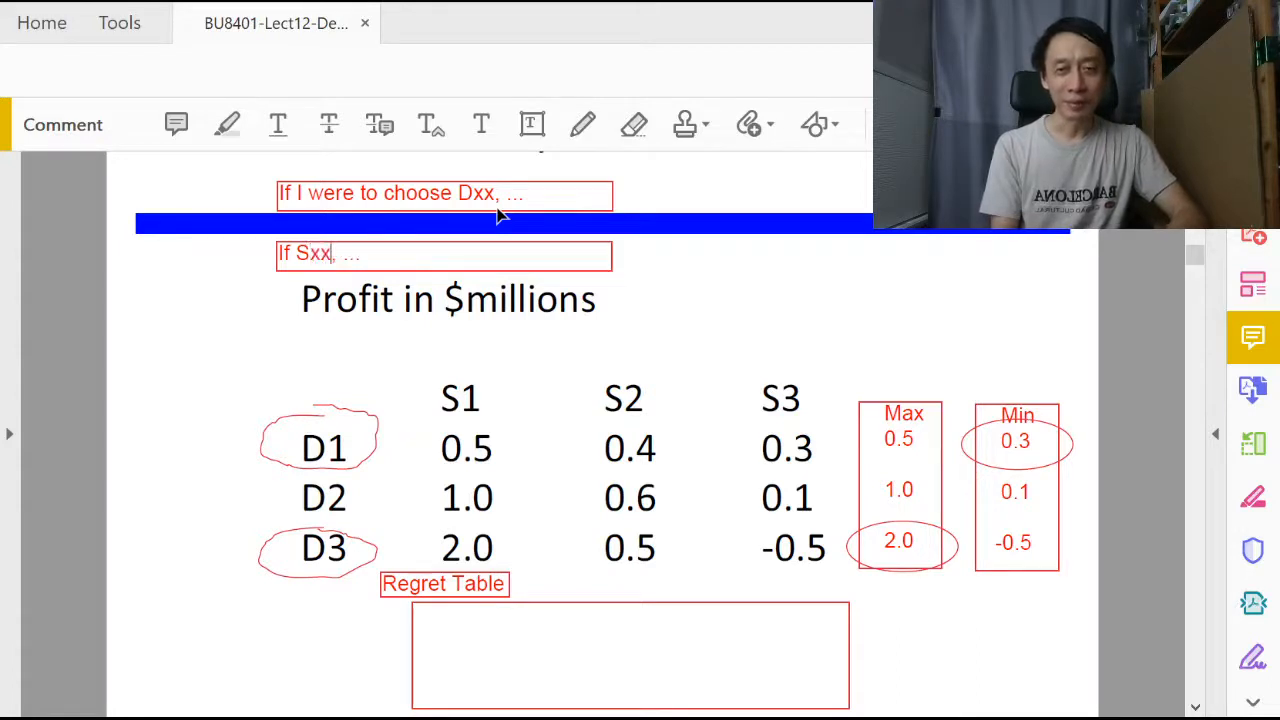
text(were to happen)
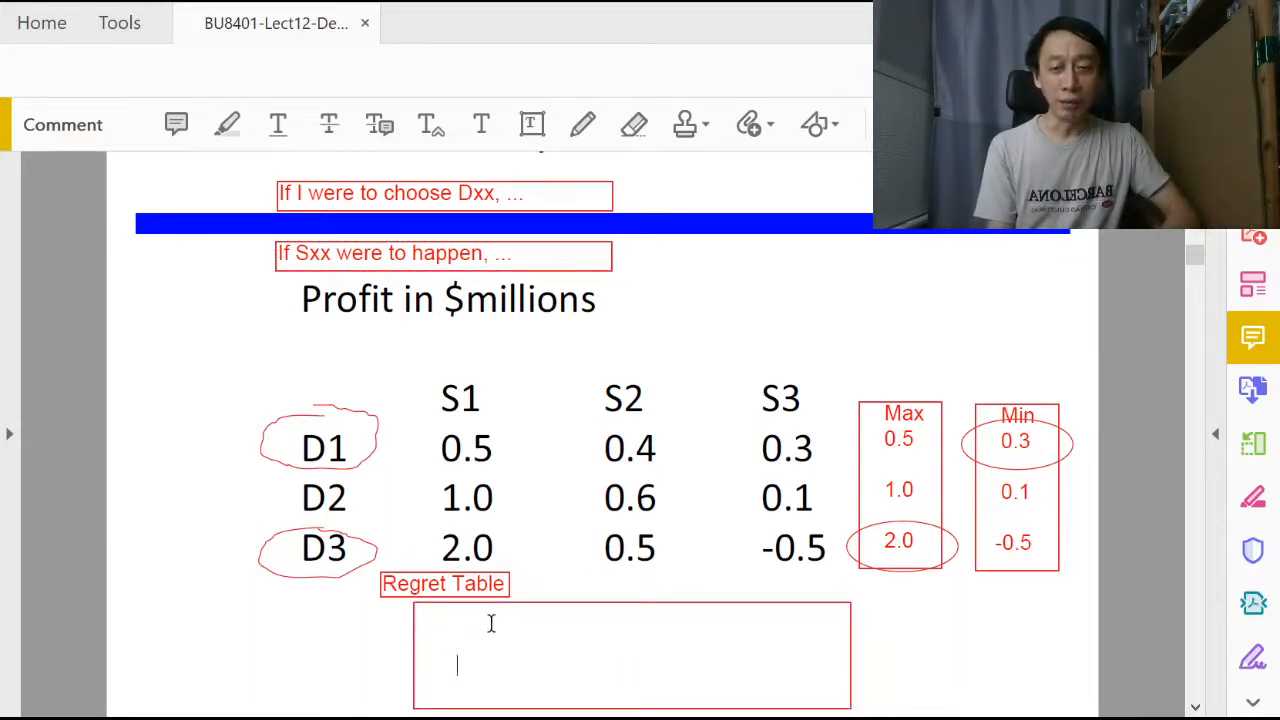
Type the S1 regret values 1.5, 1 and 0 into the Regret Table box.
scroll(down, 3)
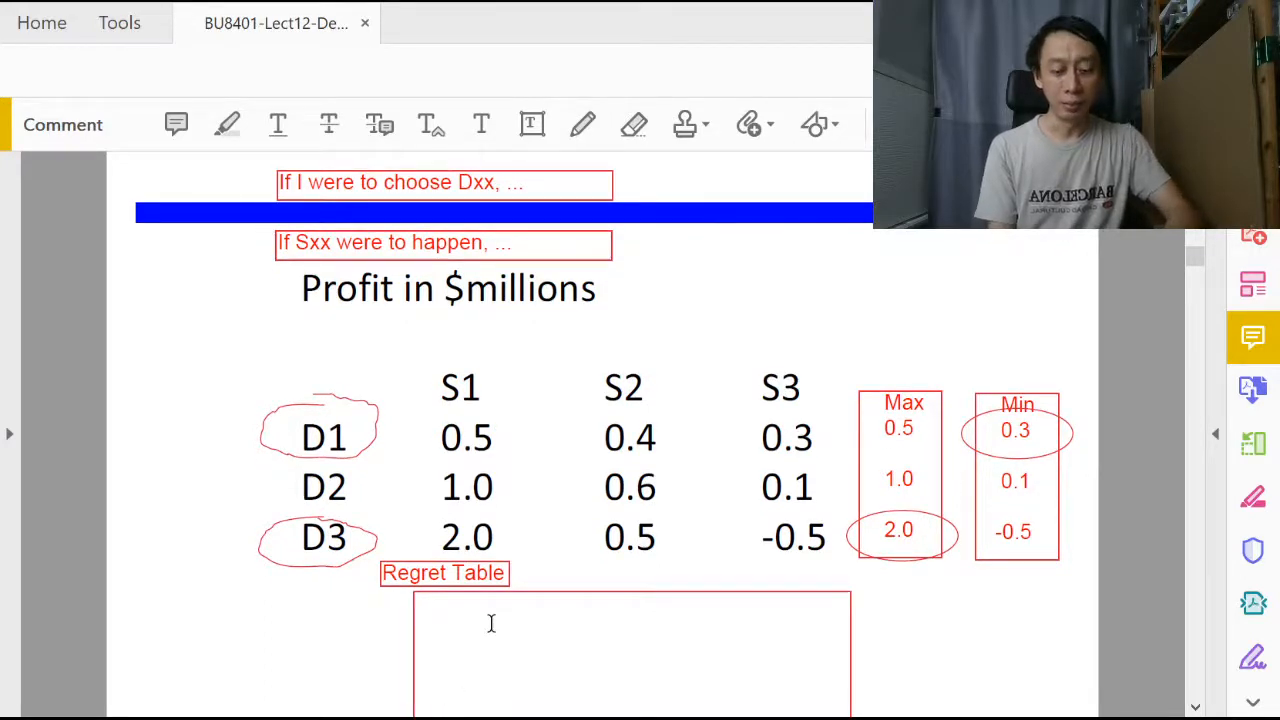
text(0)
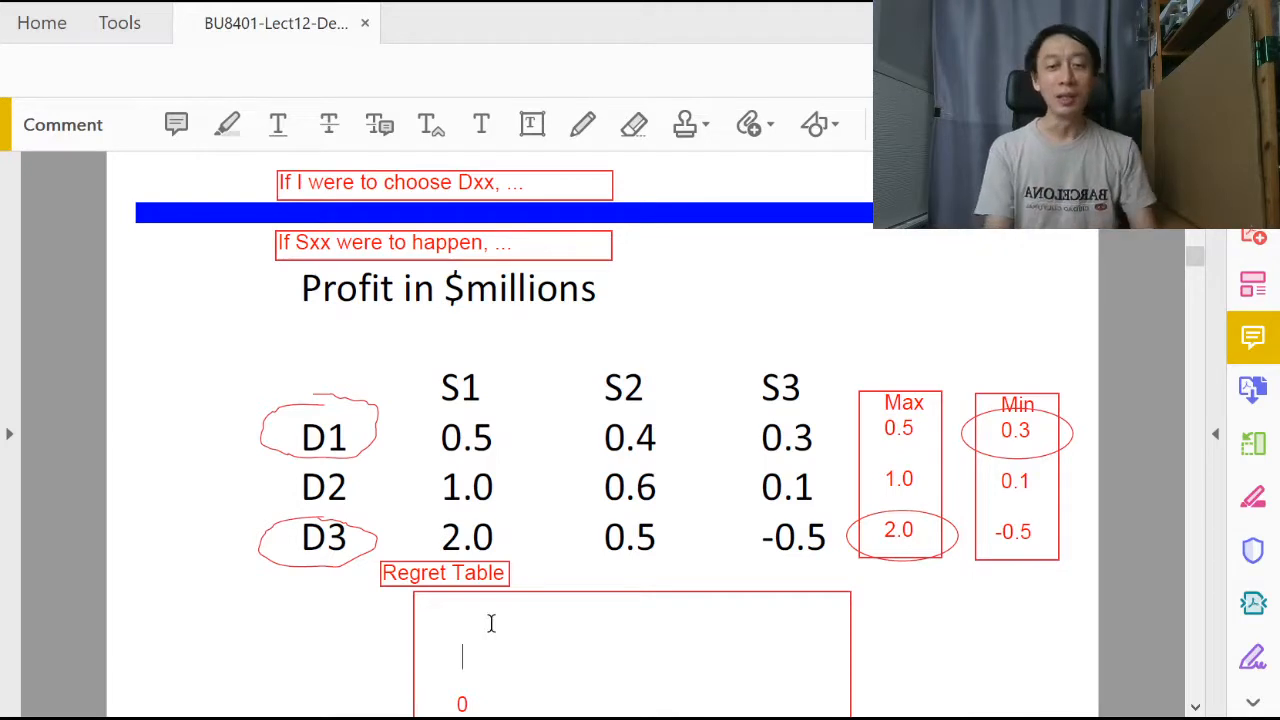
text(1)
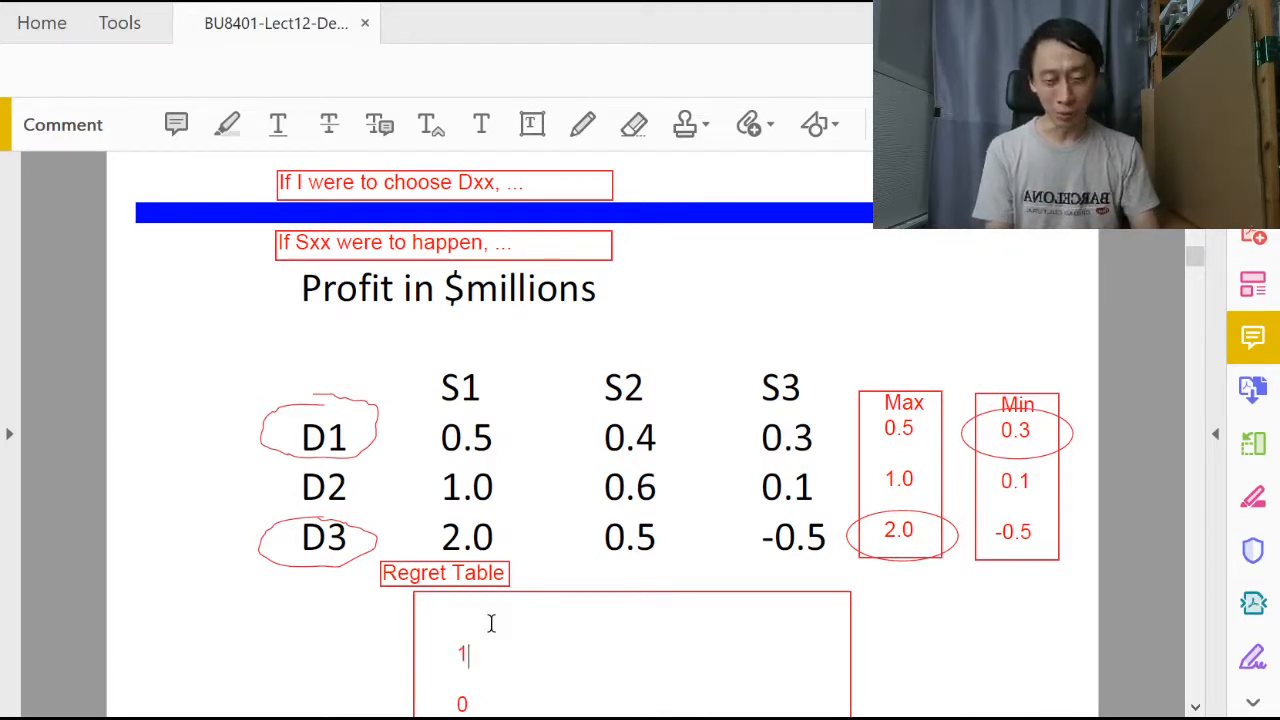
text(.0)
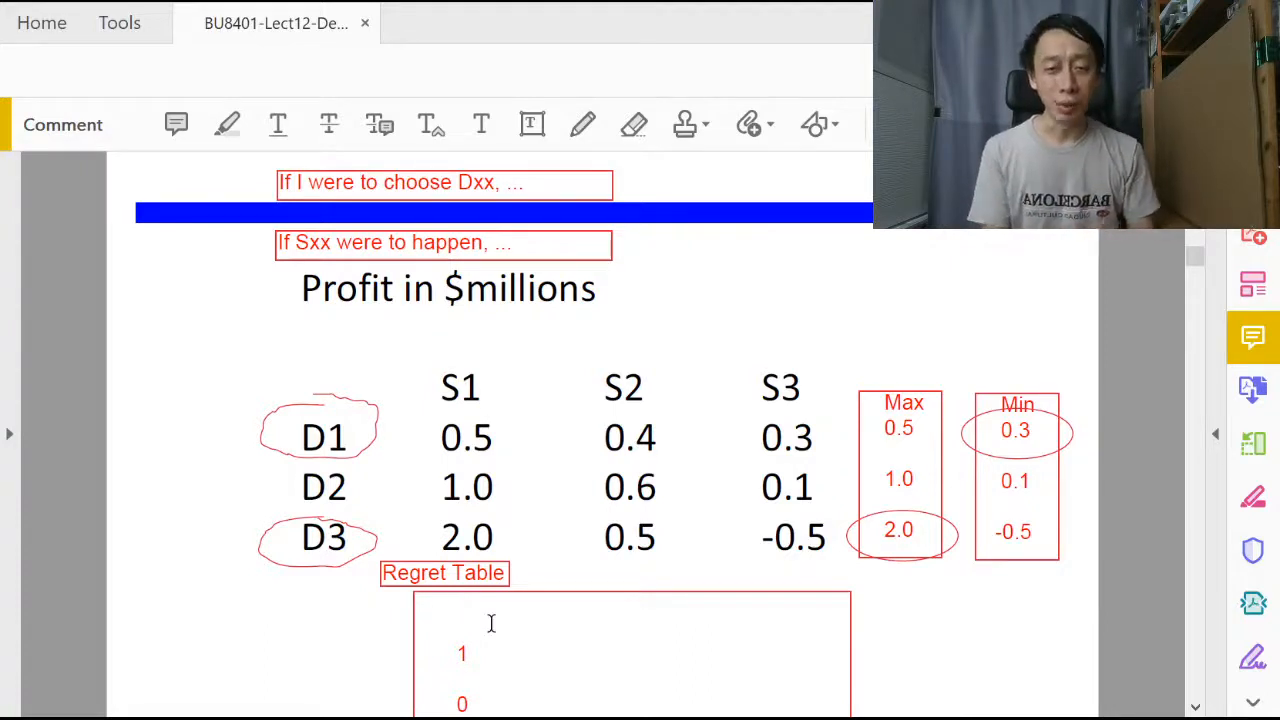
text(1.5)
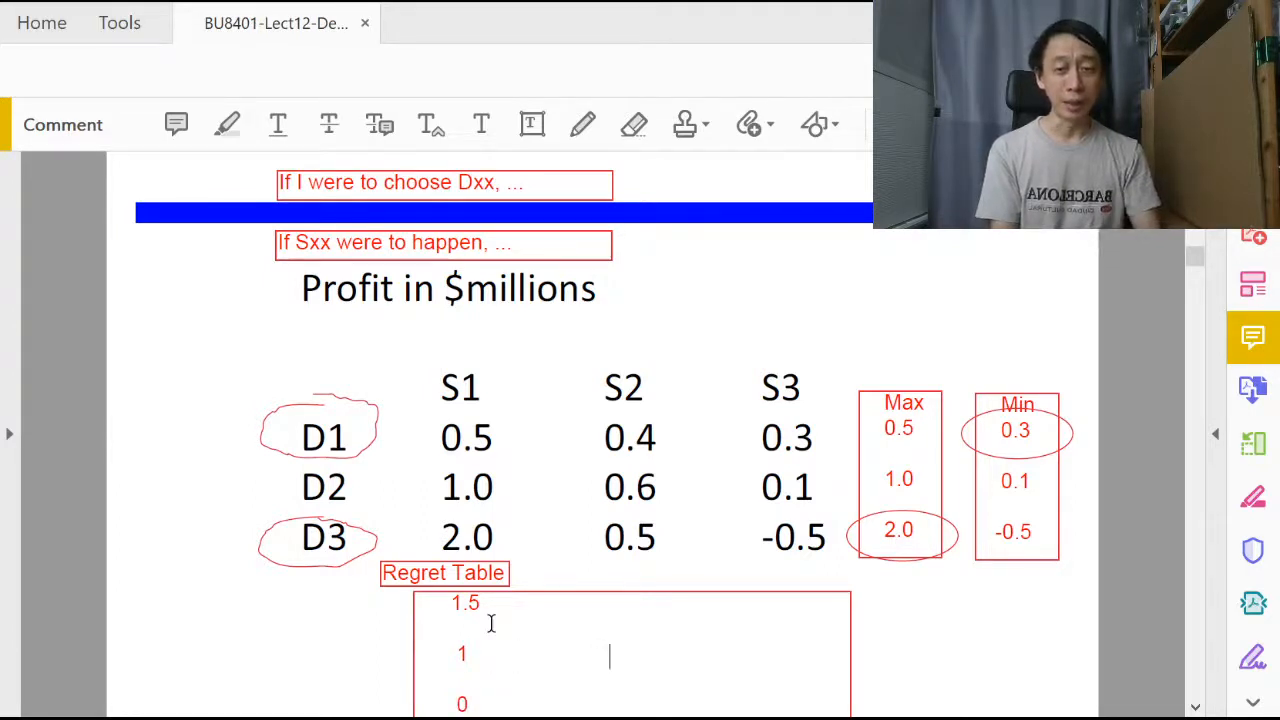
Enter S2 regrets 0.2, 0, 0.1 and a top S3 value of 0.
text(0)
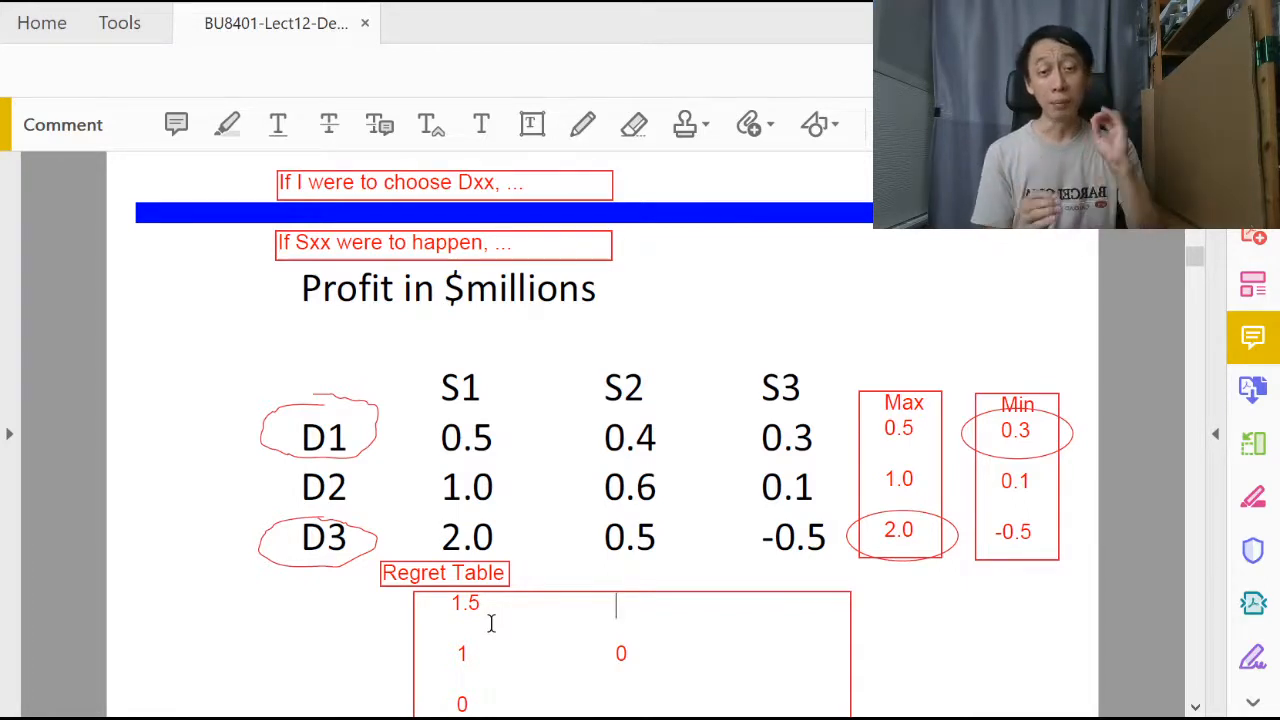
text(0.2)
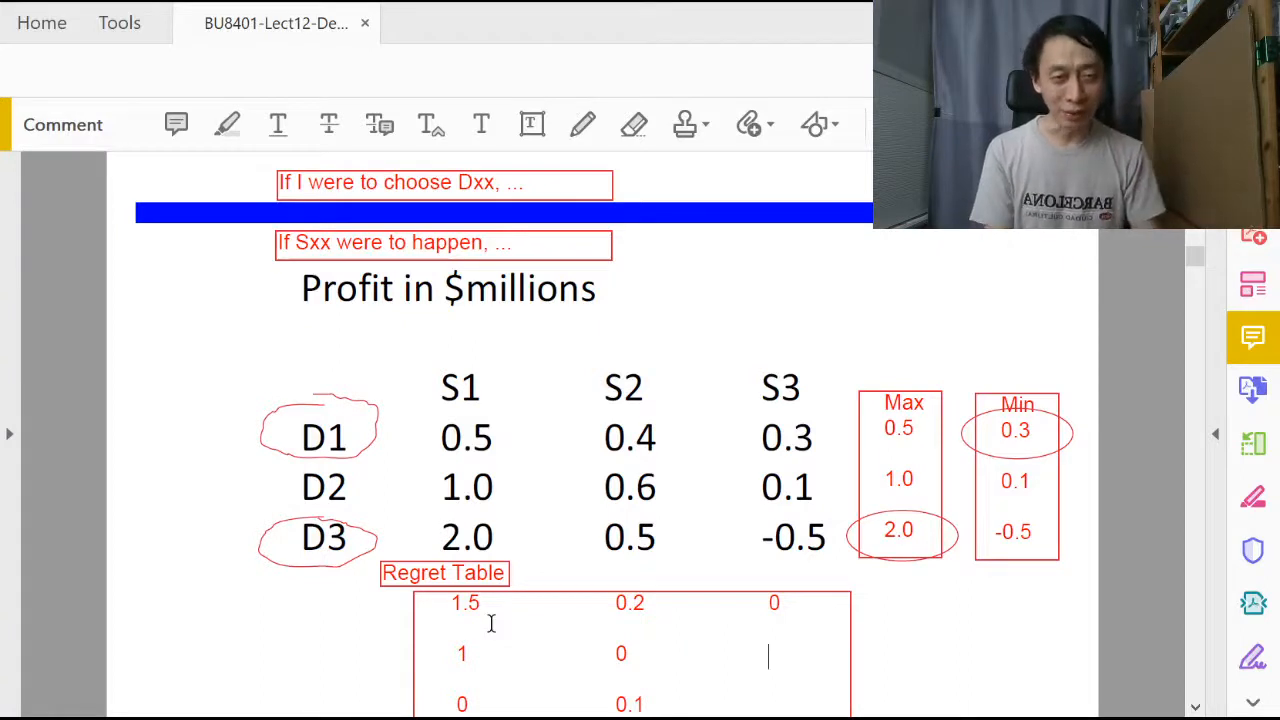
Type 0.2 and 0.8 below the 0 in the S3 regret column.
text(0.2)
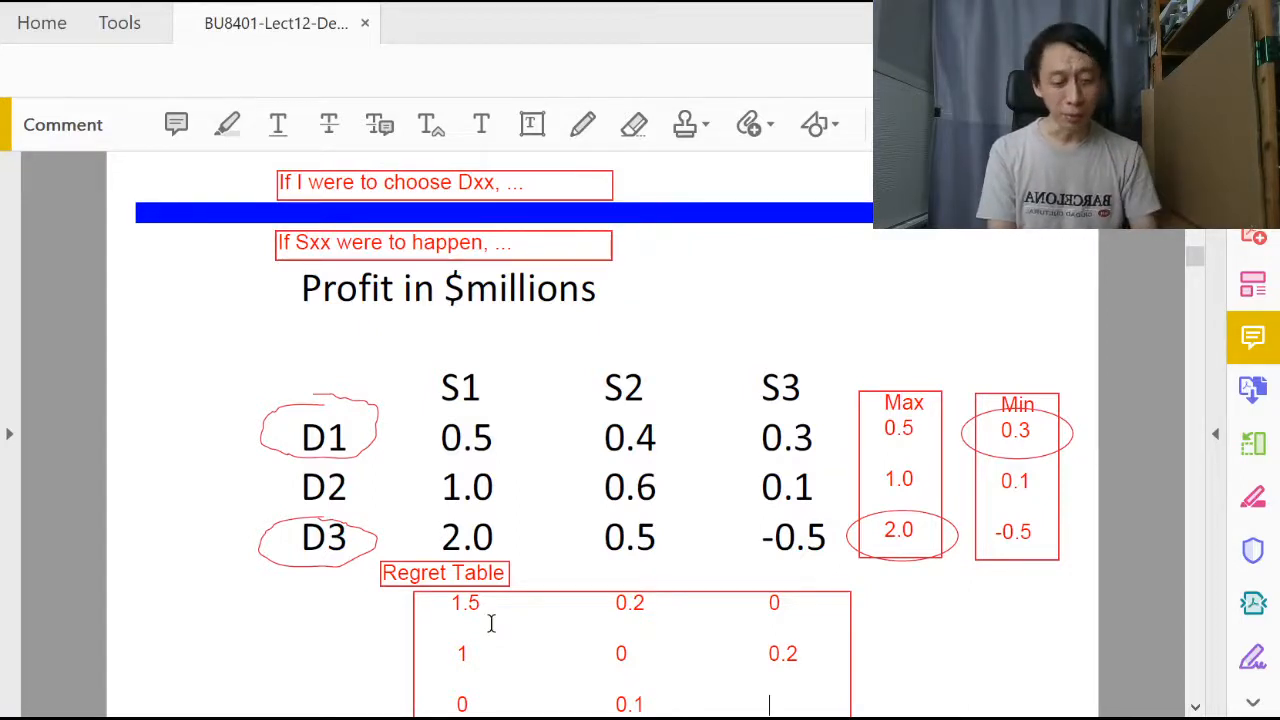
text(0.8)
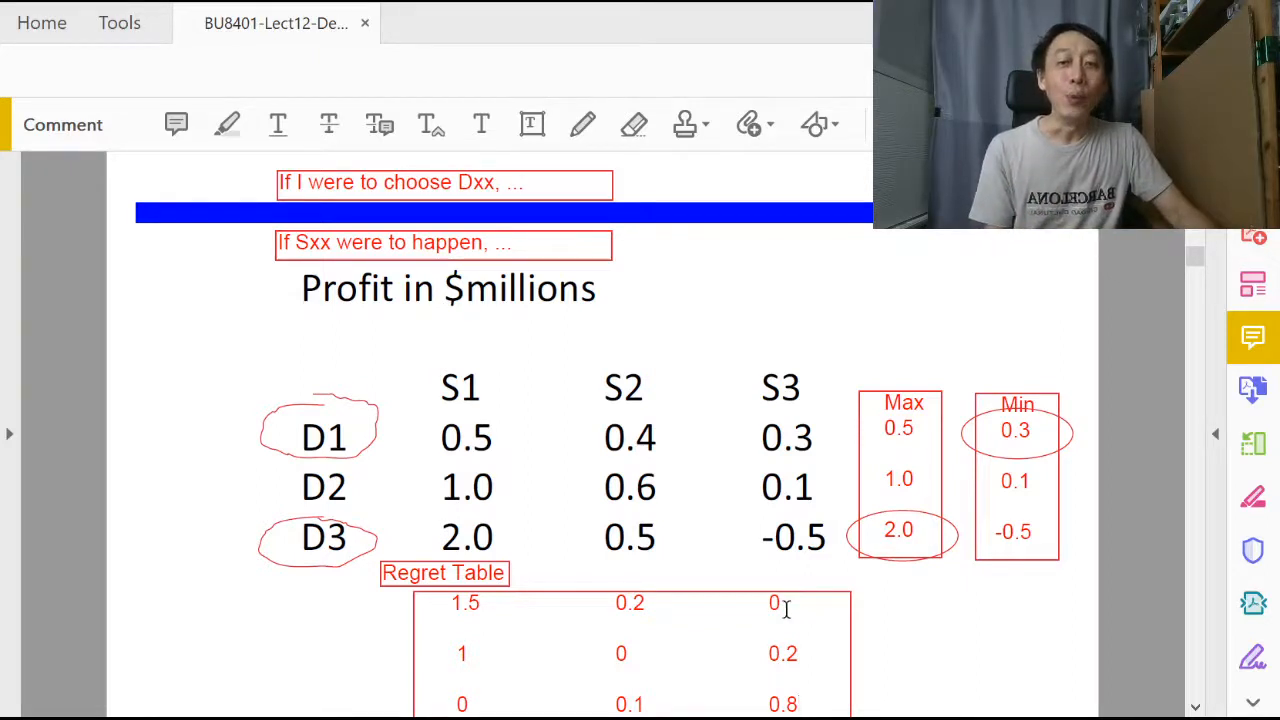
mouse_move(757, 629)
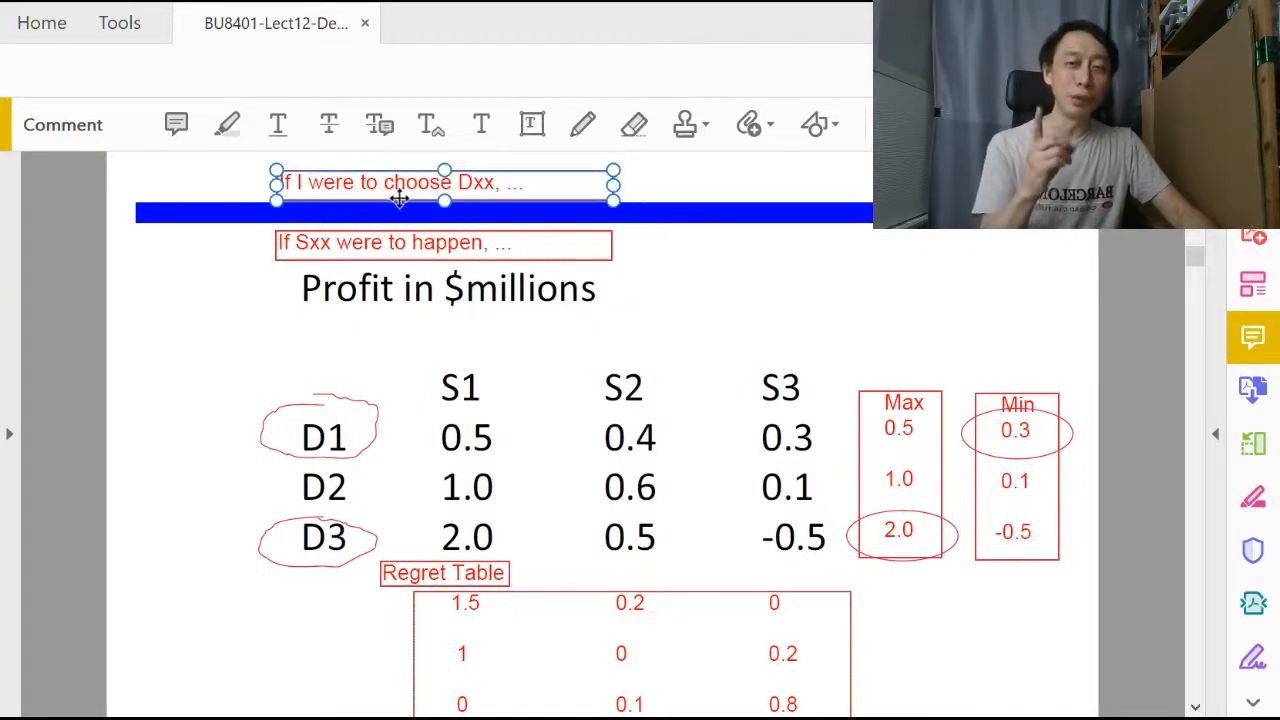
mouse_move(578, 518)
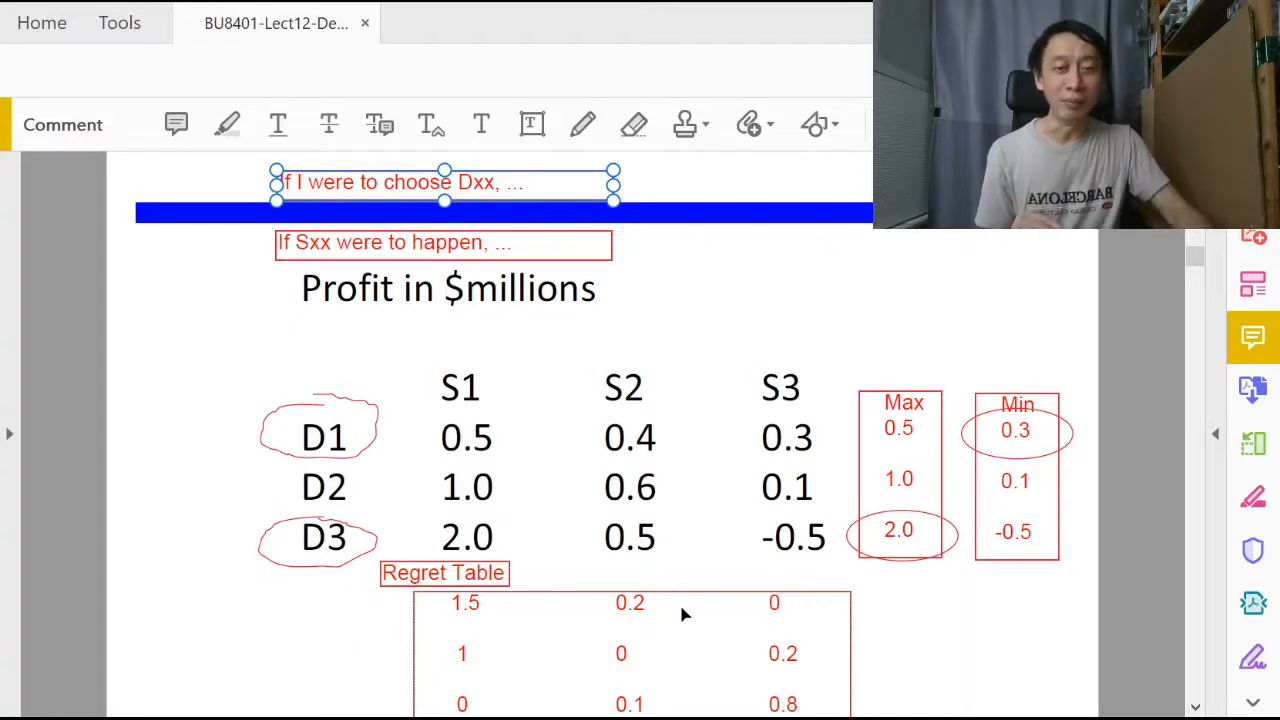
mouse_move(428, 593)
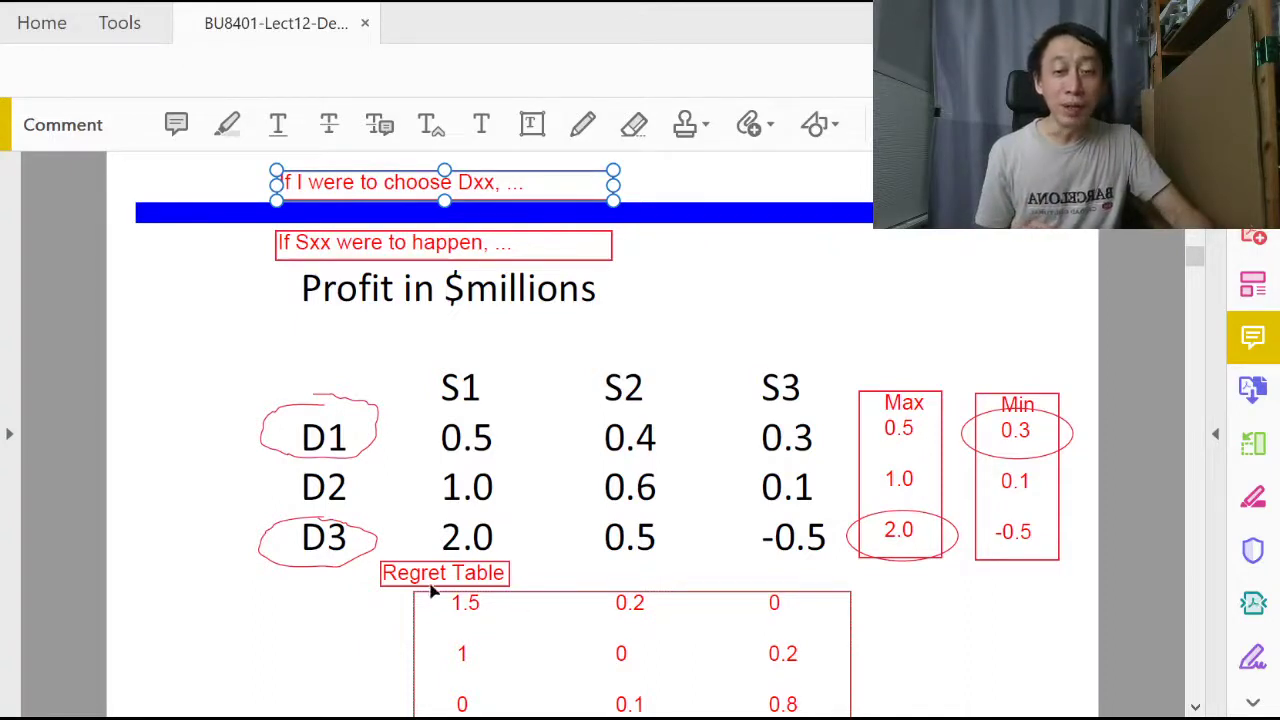
mouse_move(876, 504)
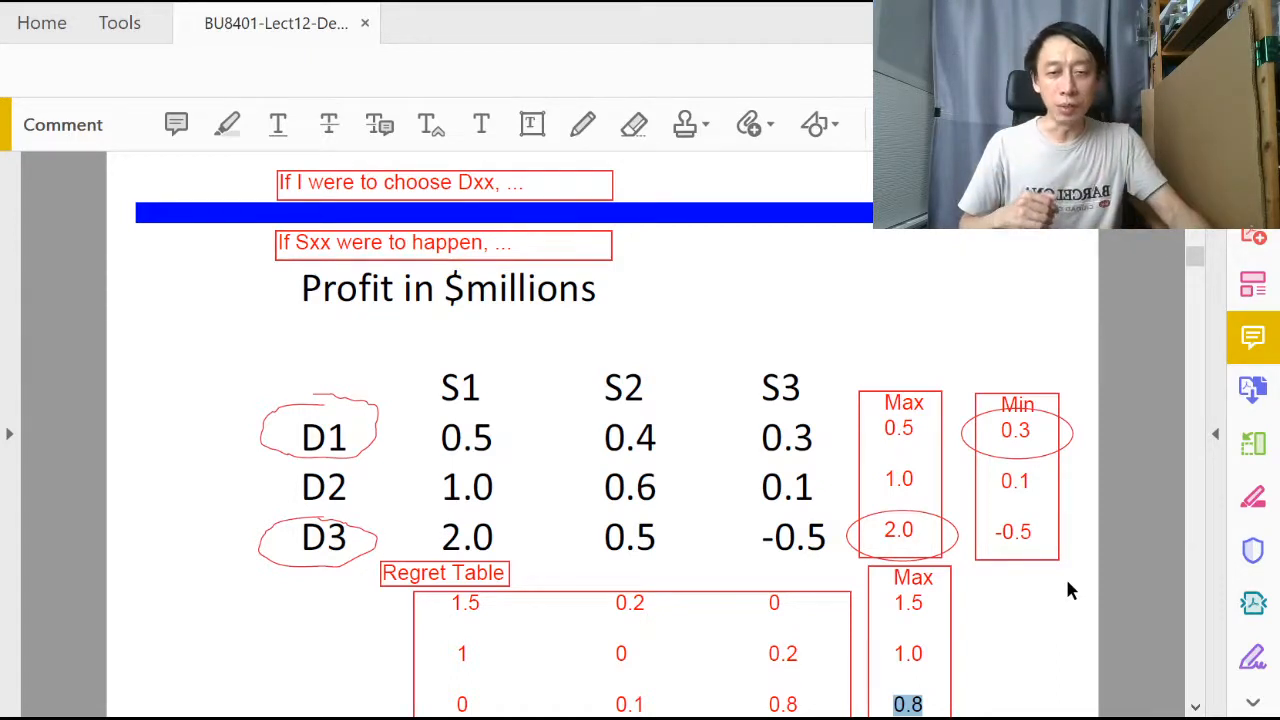
mouse_move(957, 627)
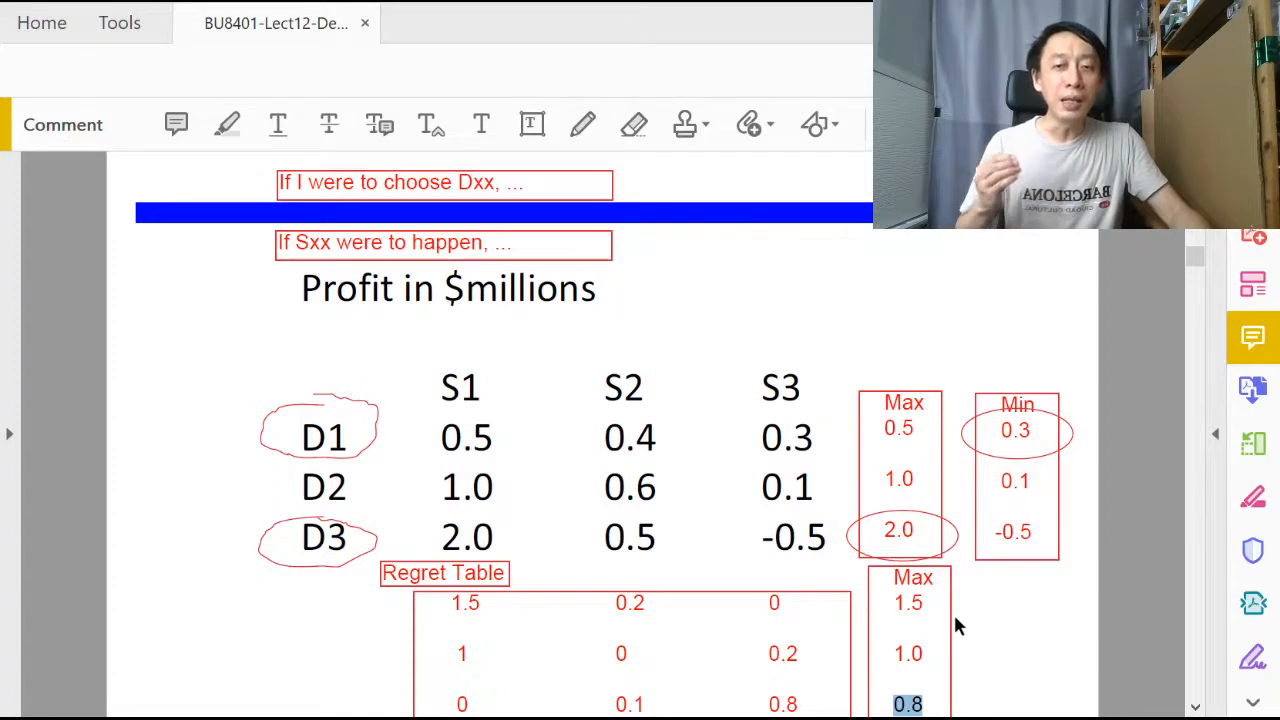
mouse_move(630, 168)
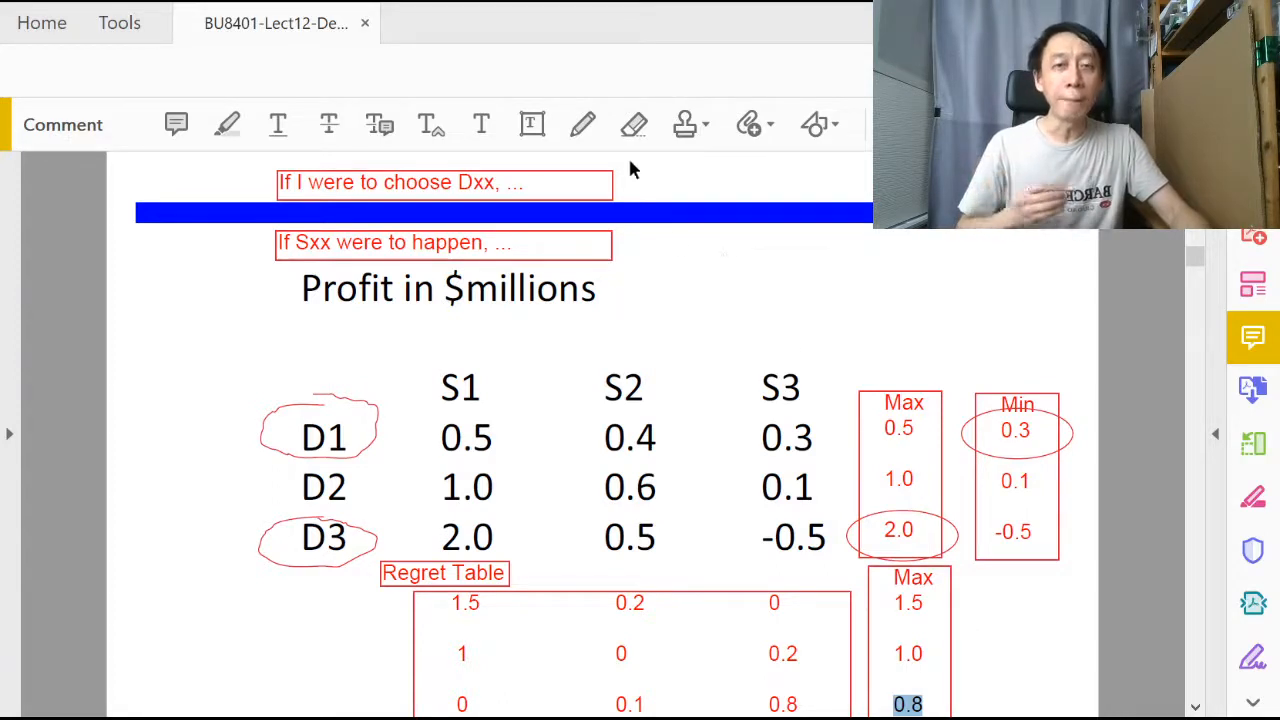
Draw a freehand Pencil circle around D3 in the profit table.
click(581, 124)
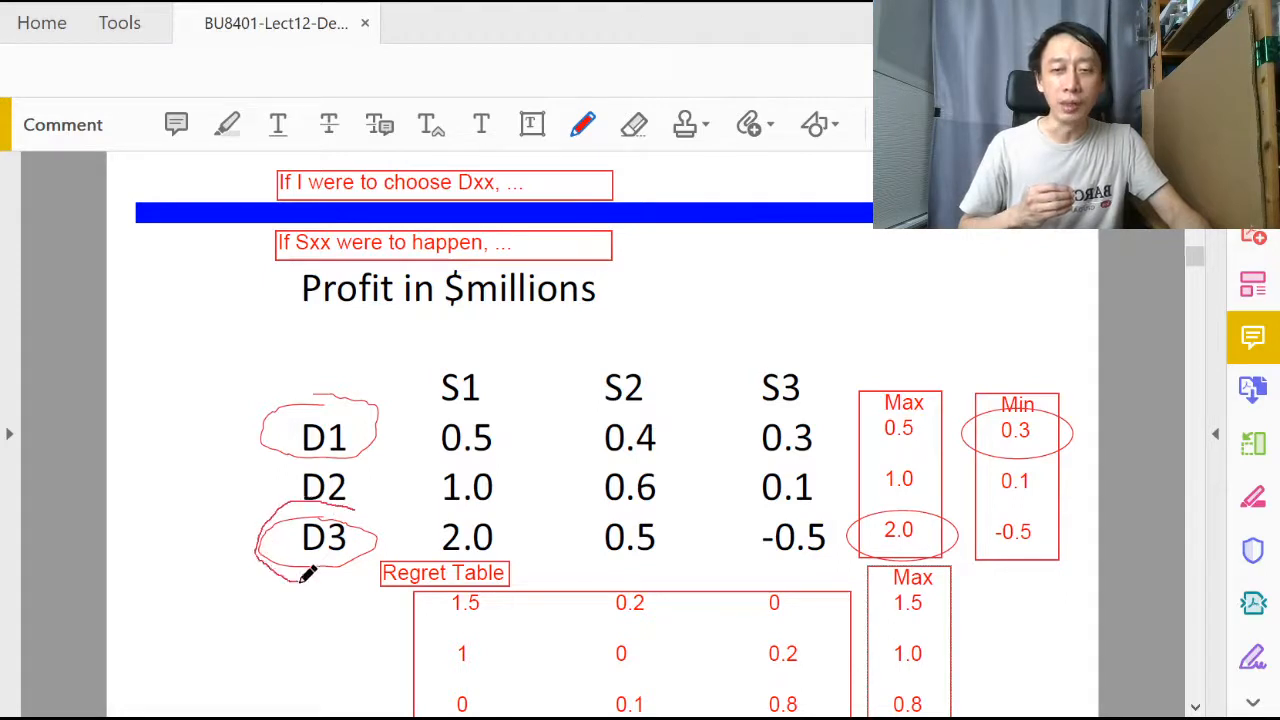
click(320, 540)
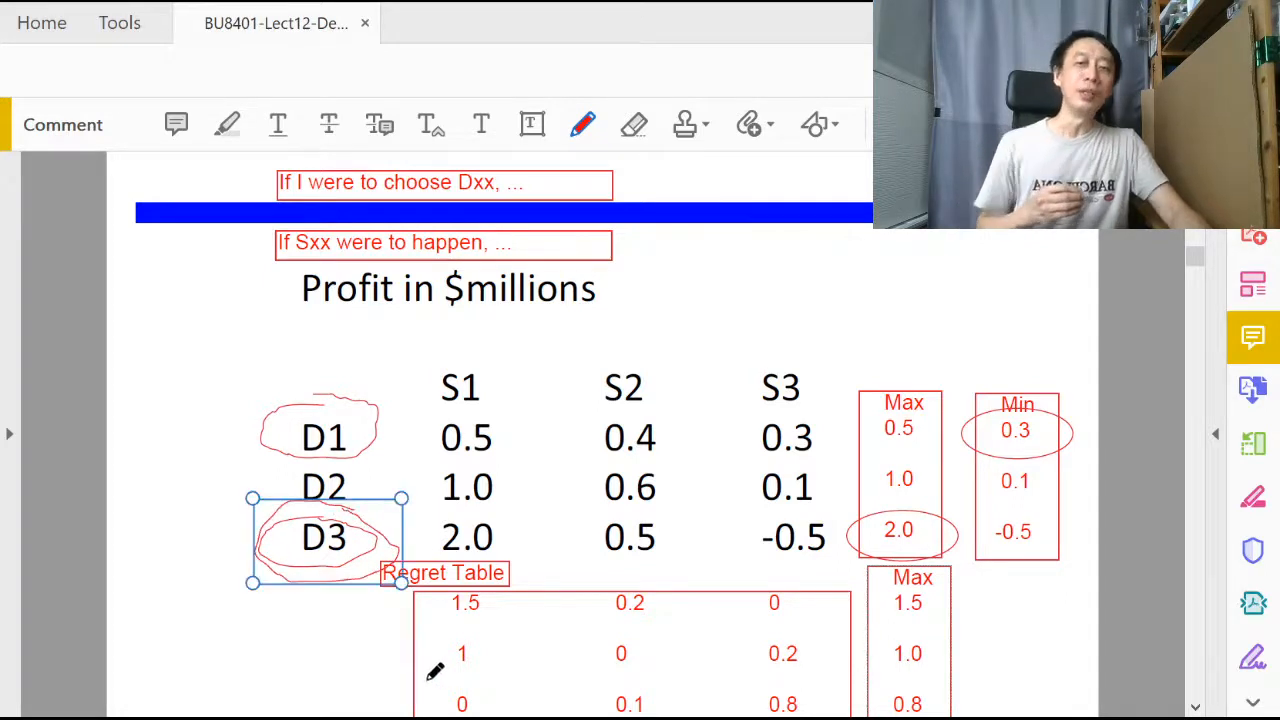